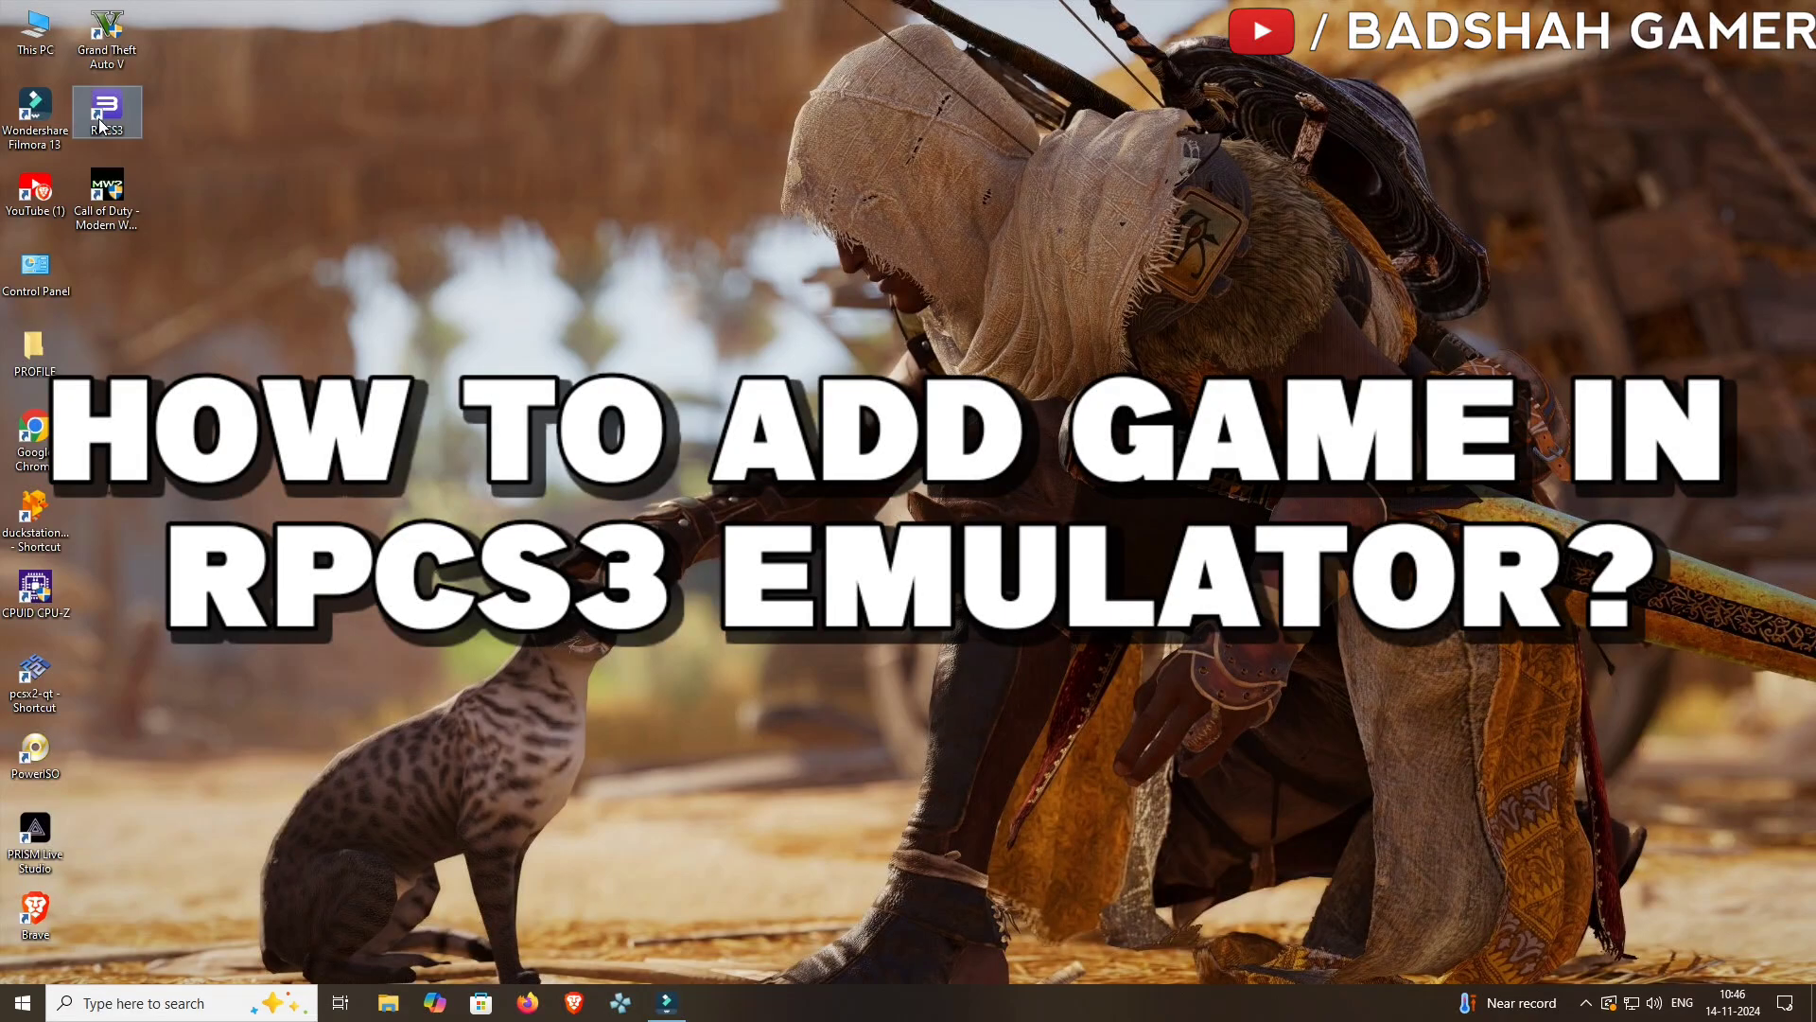
Open the extracted Plants vs. Zombies (USA) folder under E:\PS3 in File Explorer.
double_click(107, 109)
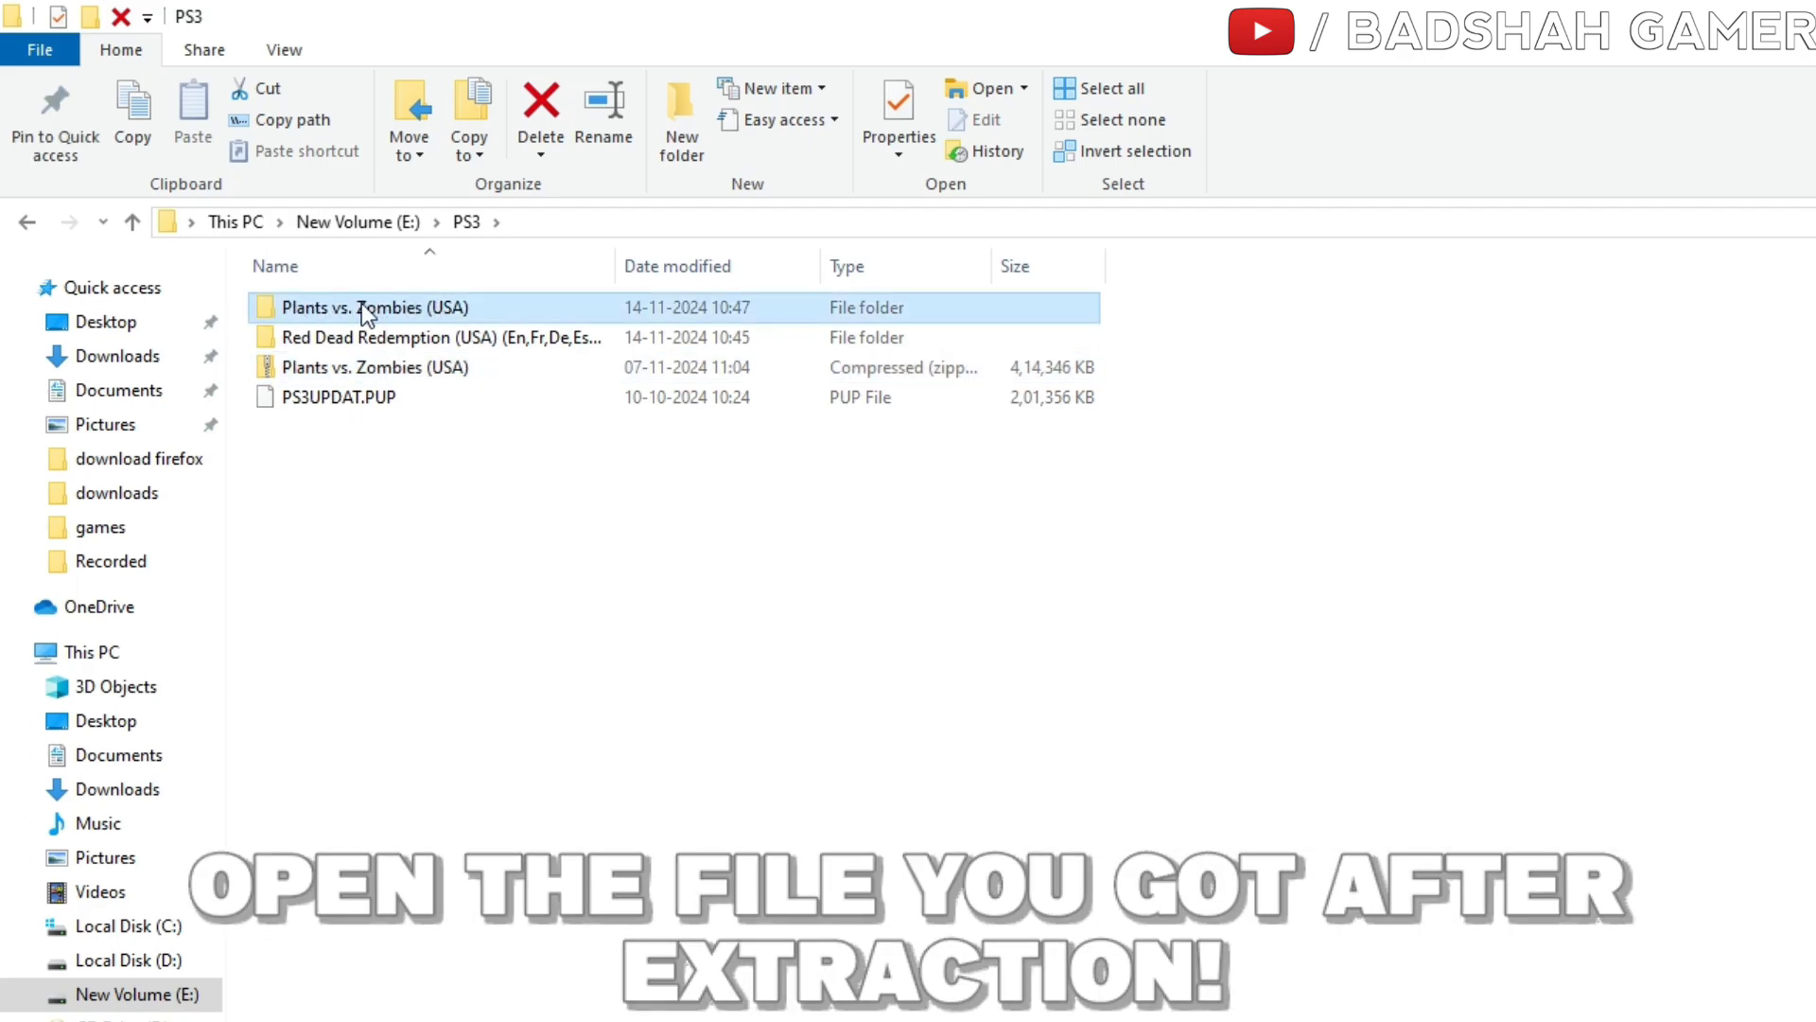
right_click(316, 396)
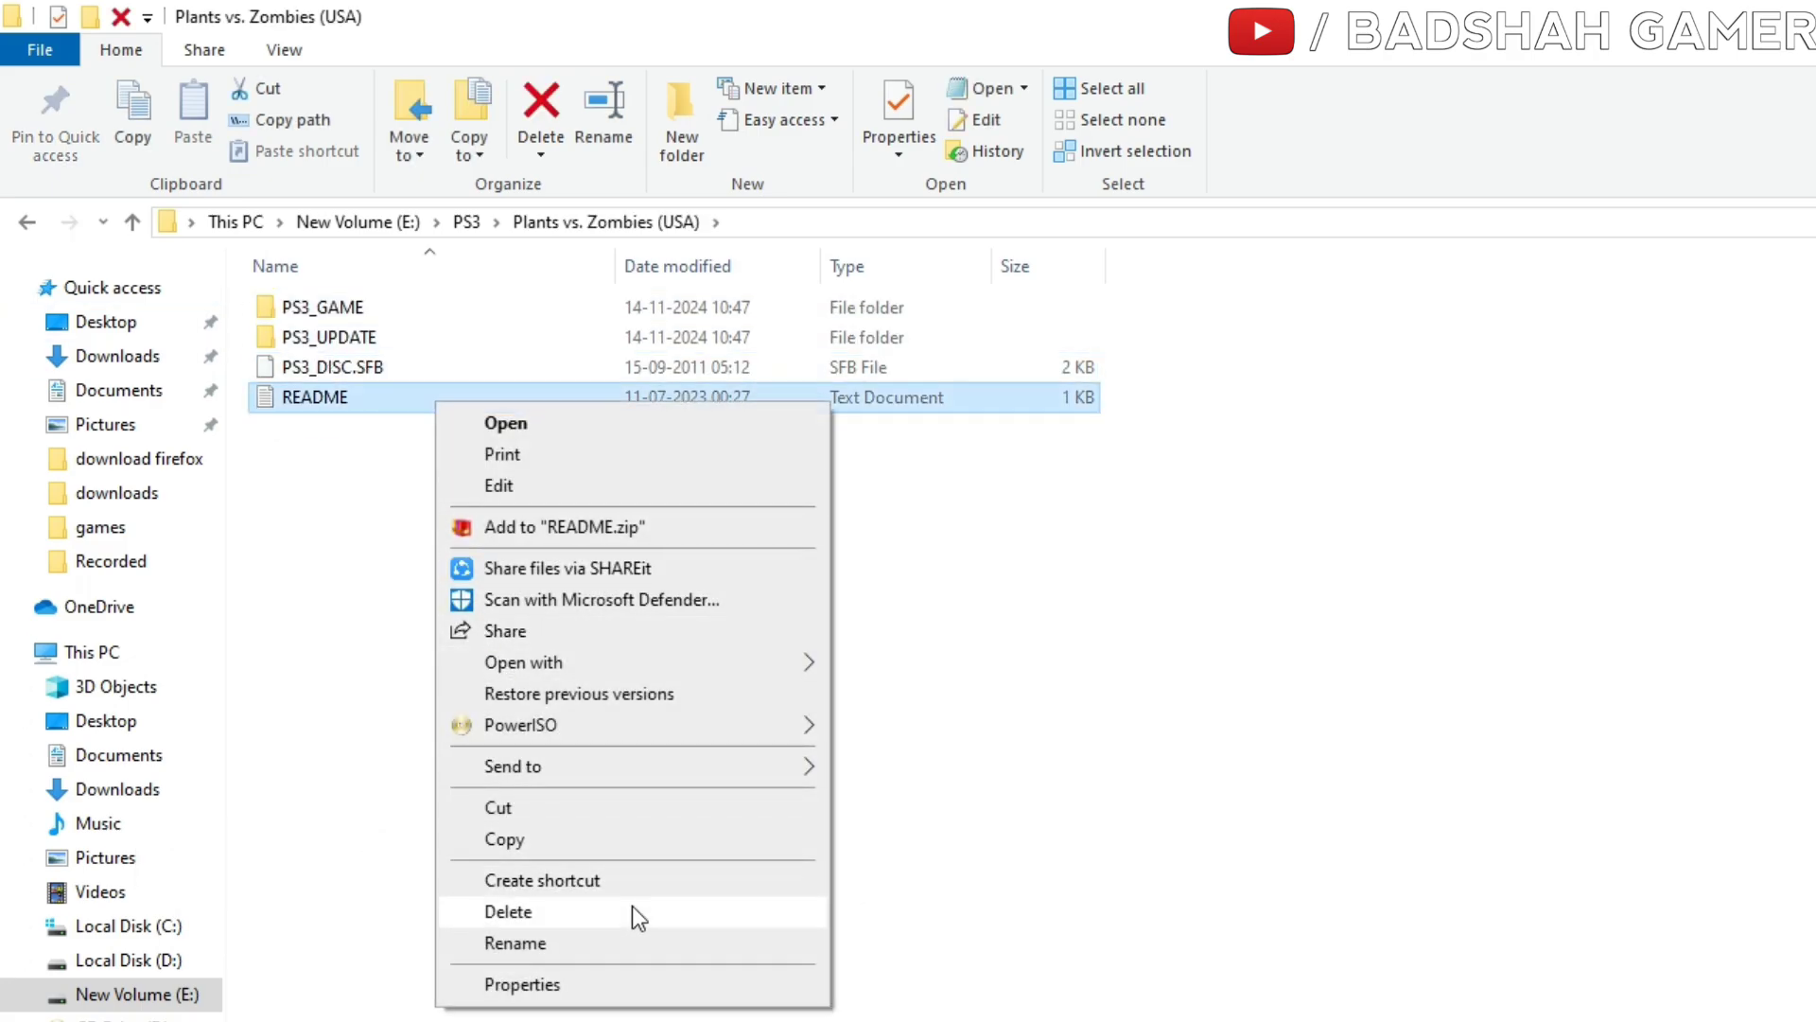